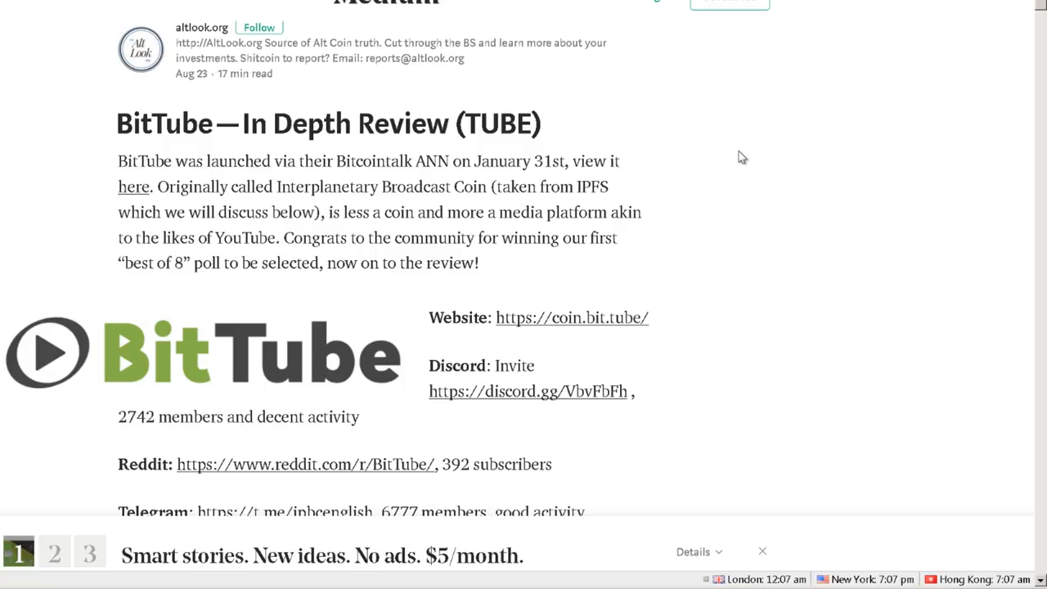
mouse_move(597, 186)
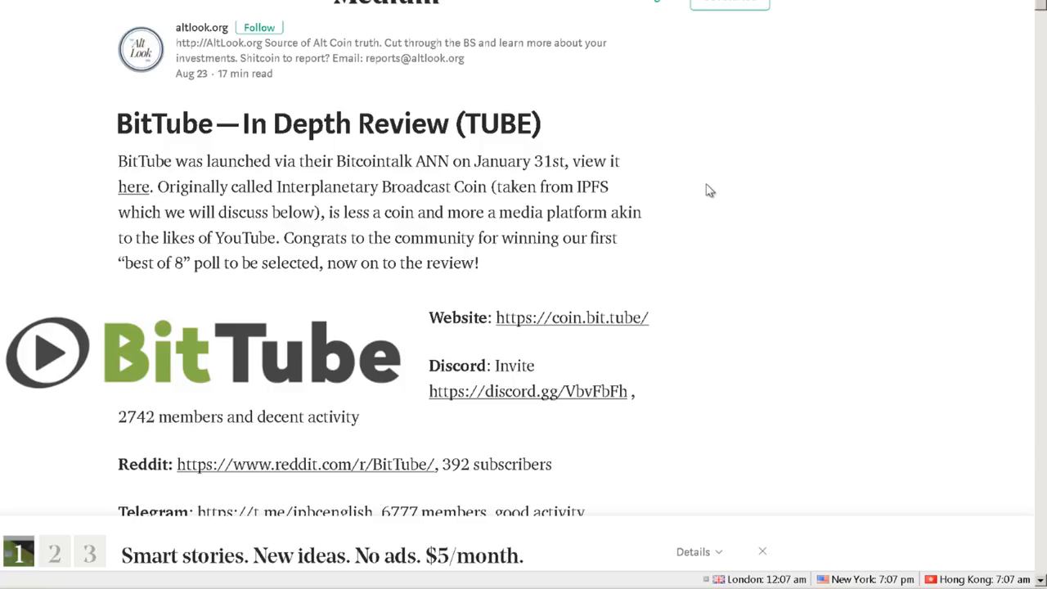
mouse_move(739, 178)
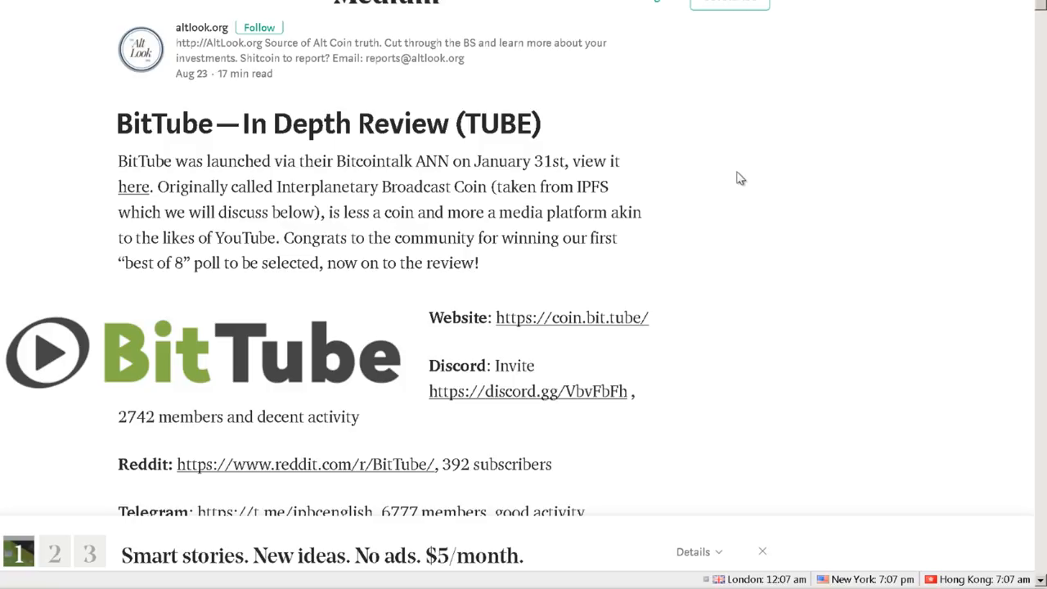
Scroll the review so the title, intro paragraph and Website/Discord/Reddit/Telegram links are in view
scroll("down", 3)
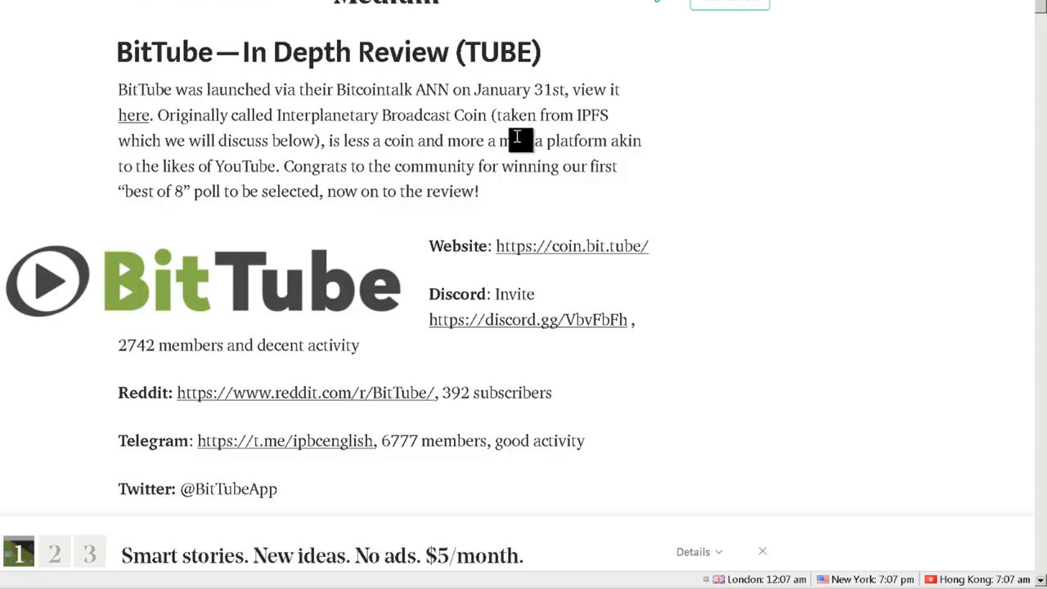
left_click_drag(501, 141, 275, 190)
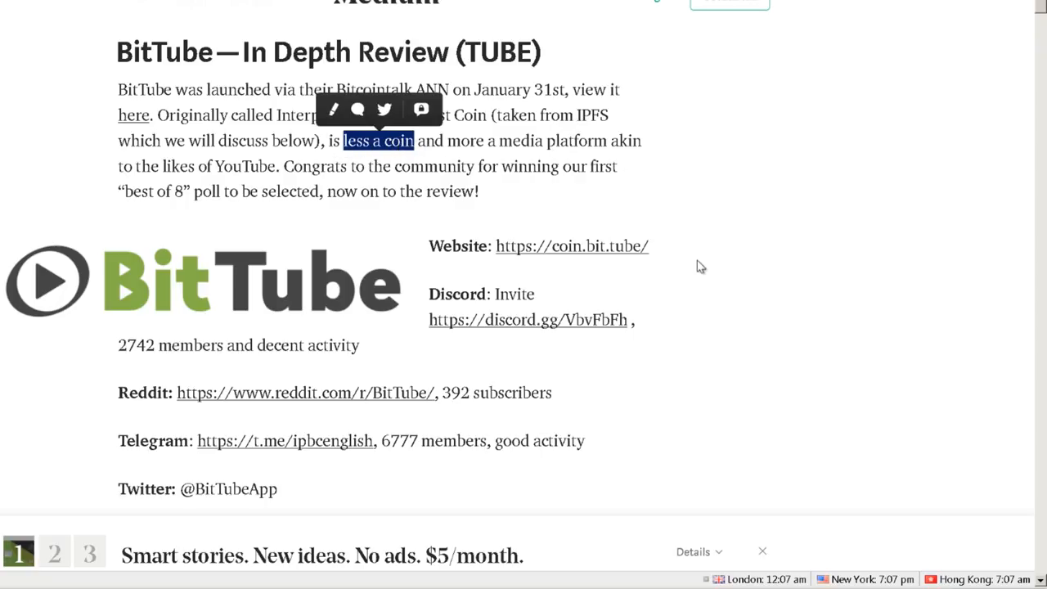
mouse_move(761, 169)
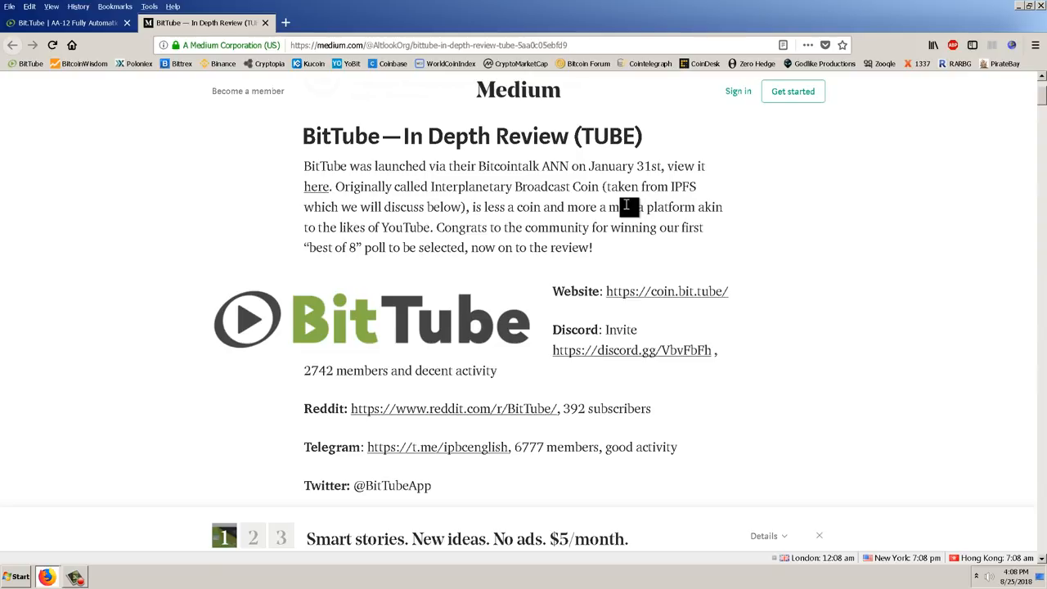
mouse_move(677, 170)
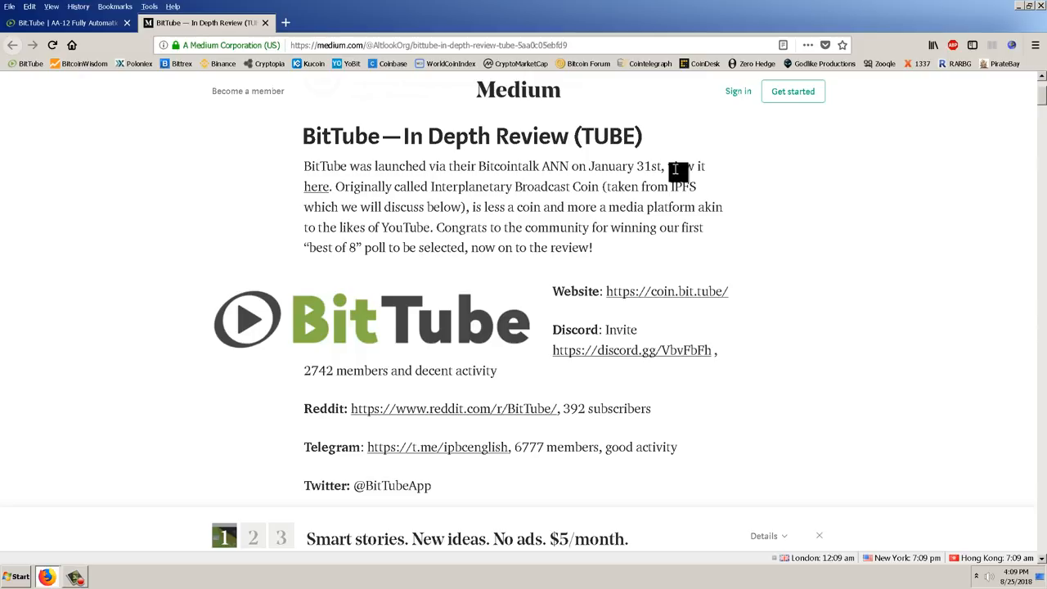
scroll("down", 3)
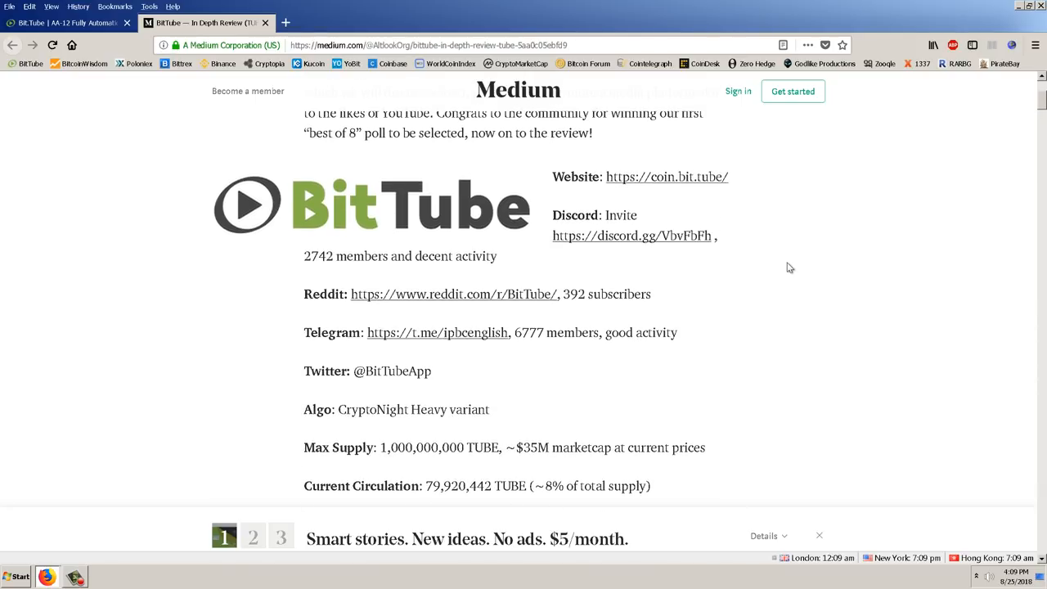
mouse_move(658, 252)
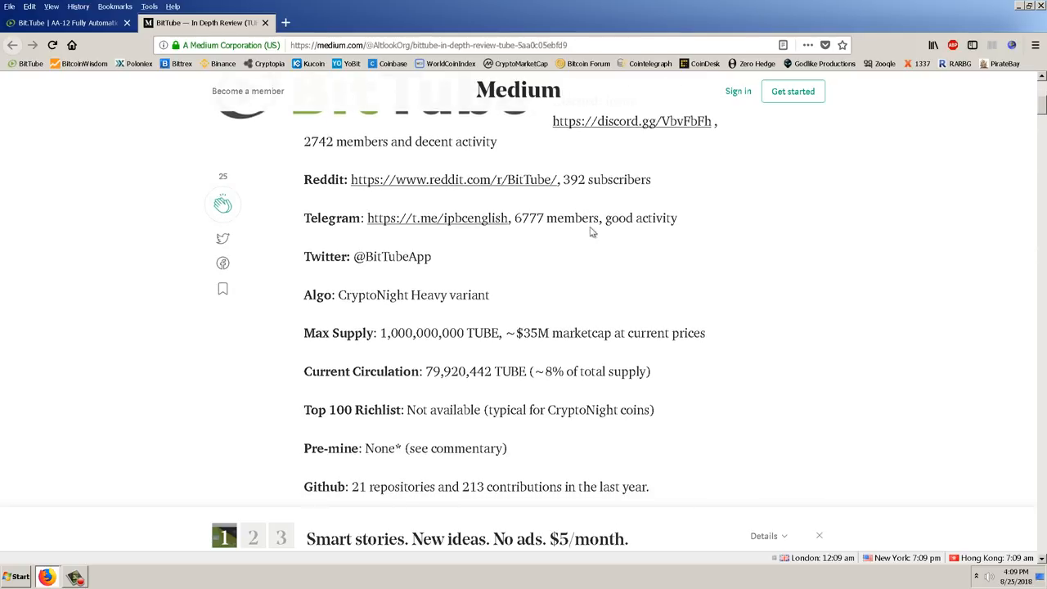
Scroll past Max Supply to the circulation, pre-mine, wallets, exchanges, $35M market cap and TUBE price details
scroll("down", 3)
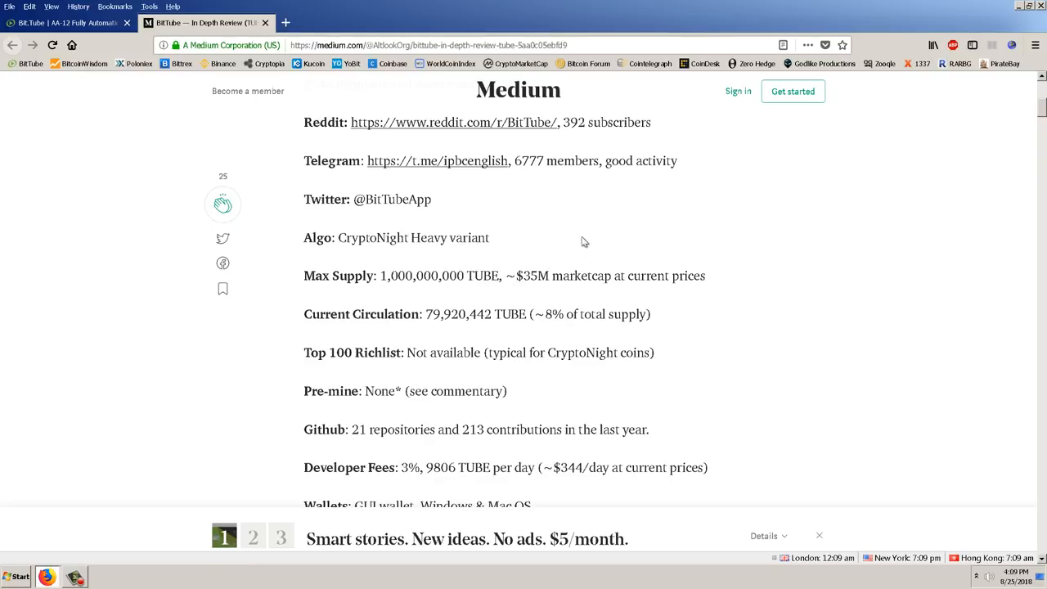
mouse_move(619, 227)
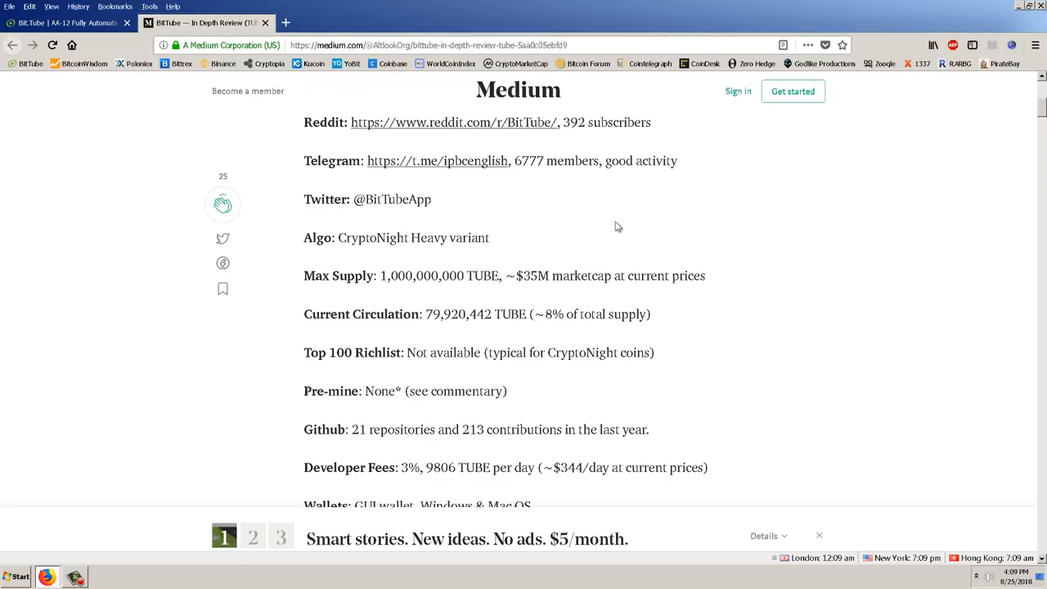
mouse_move(599, 255)
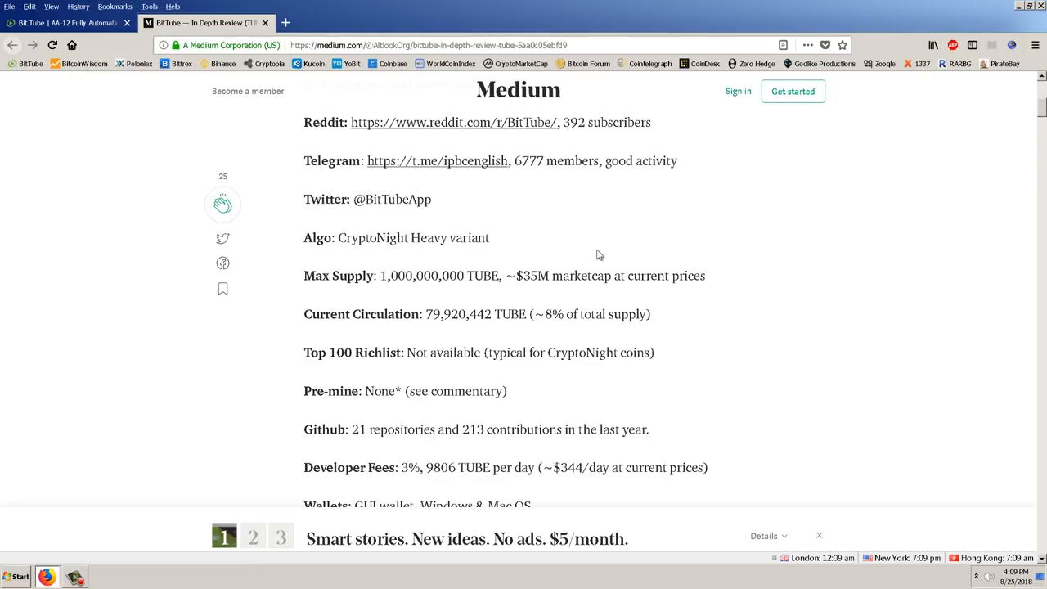
scroll("down", 3)
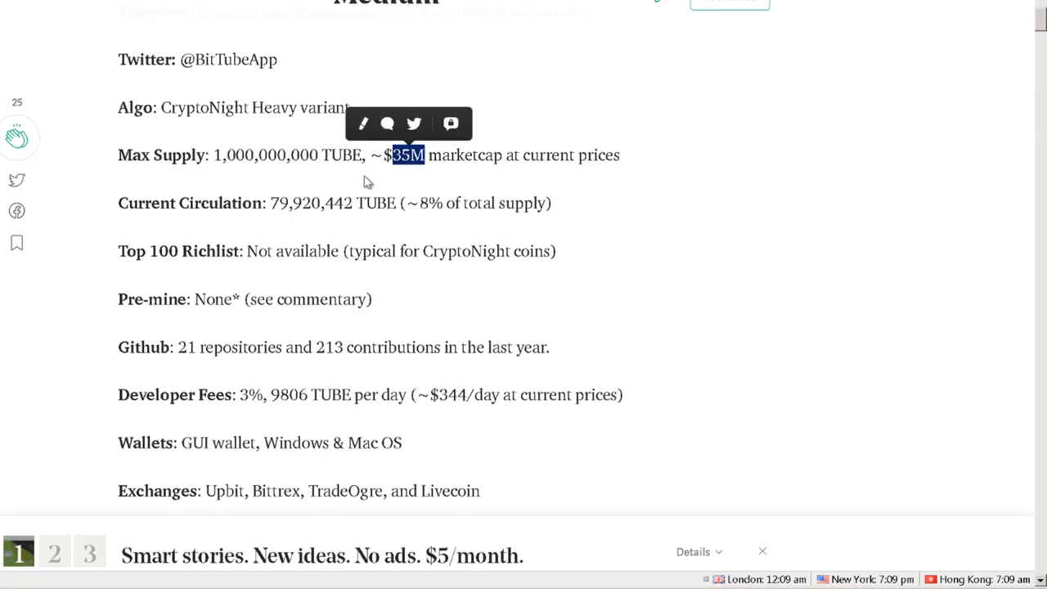
mouse_move(219, 178)
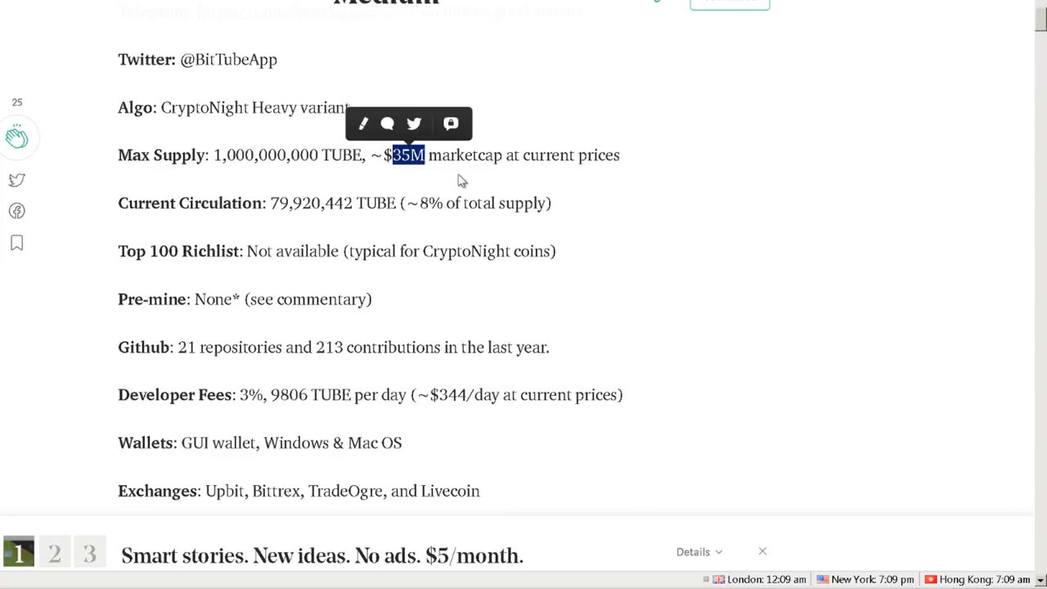
mouse_move(464, 184)
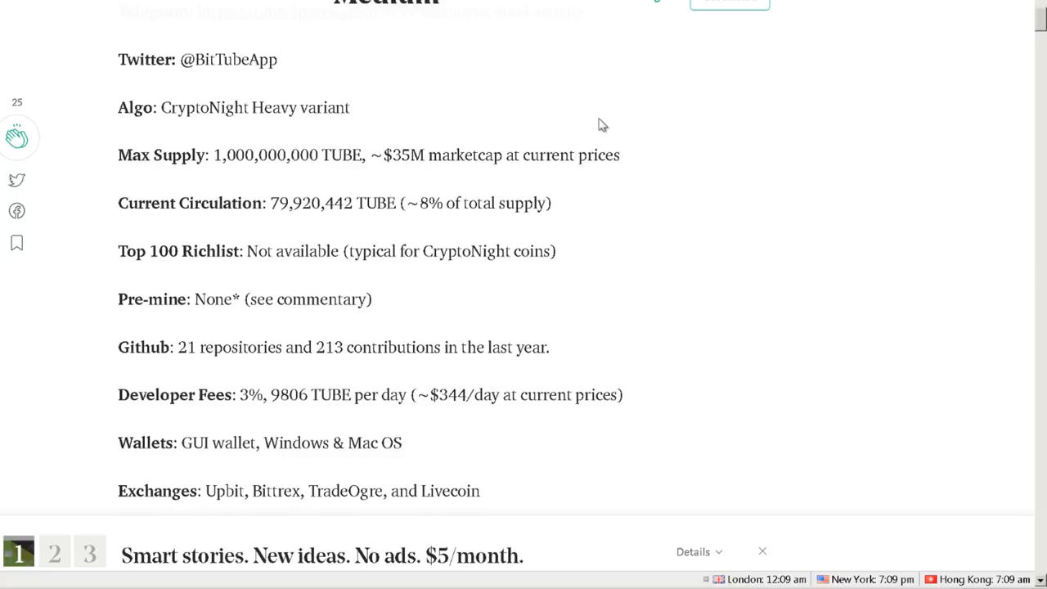
mouse_move(563, 140)
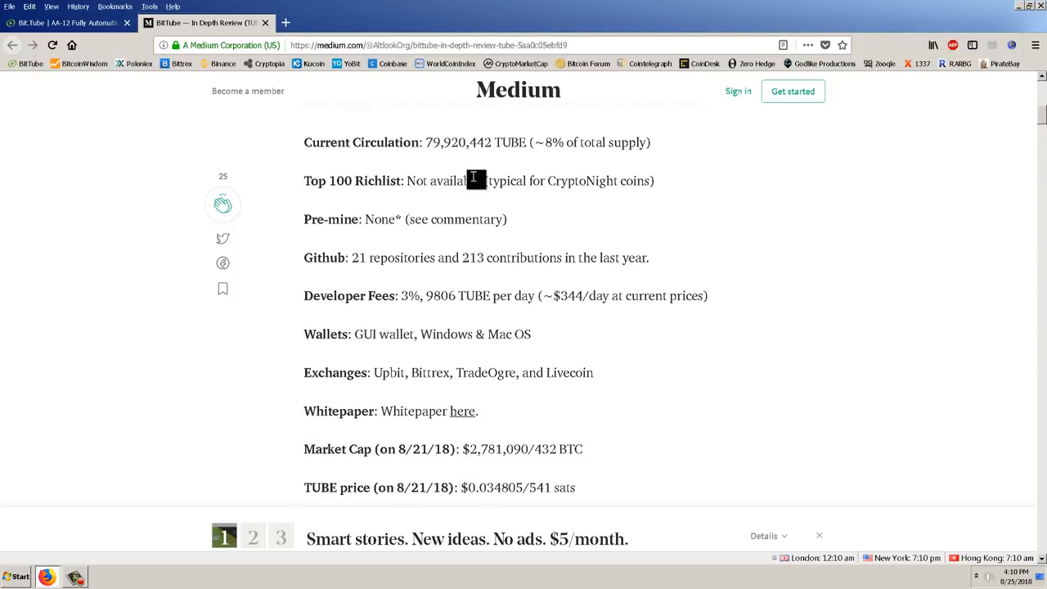
mouse_move(605, 206)
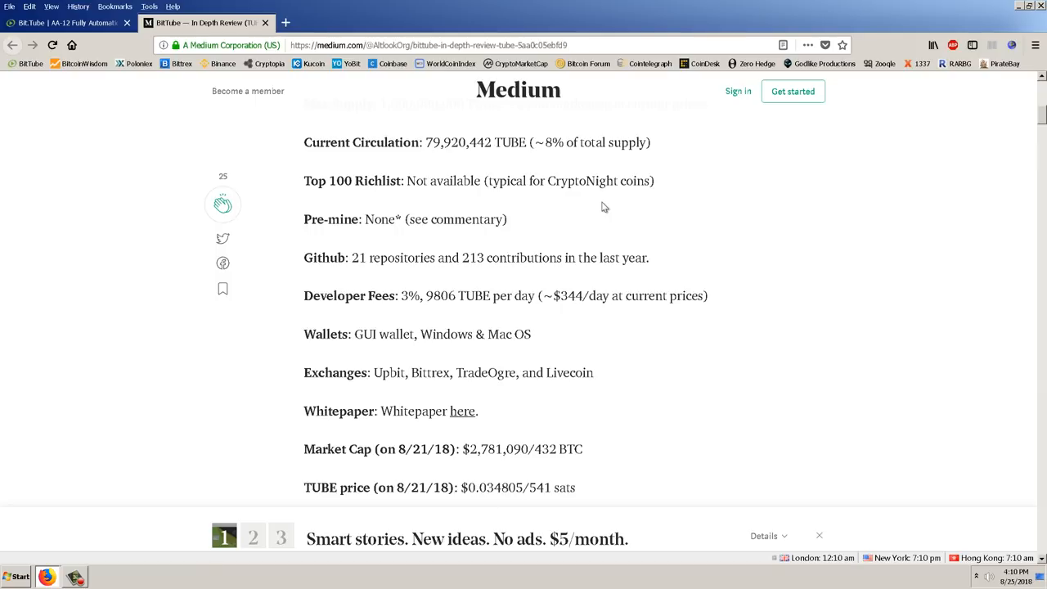
scroll("down", 3)
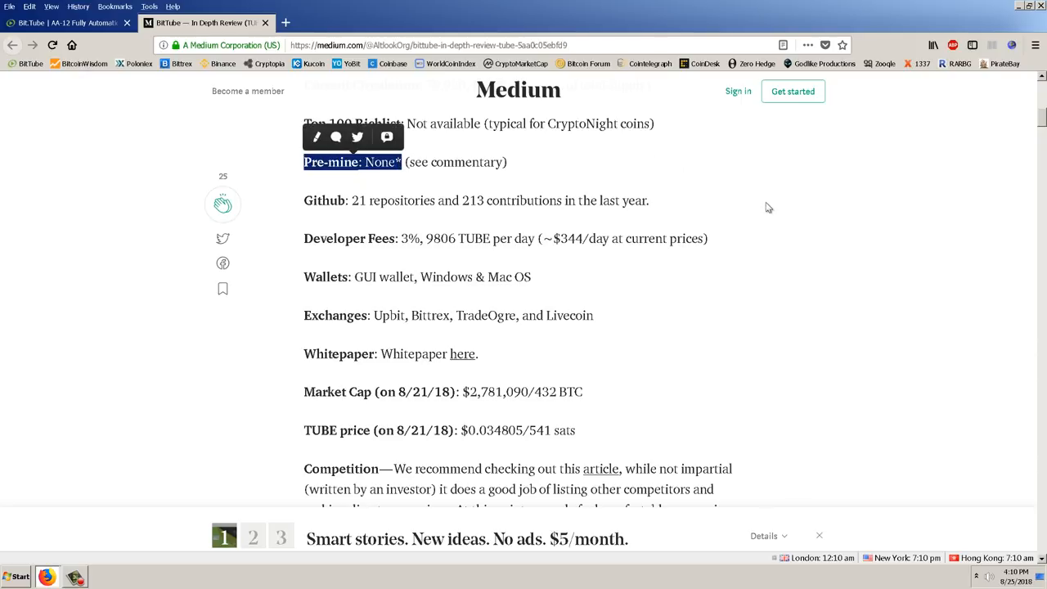
mouse_move(743, 202)
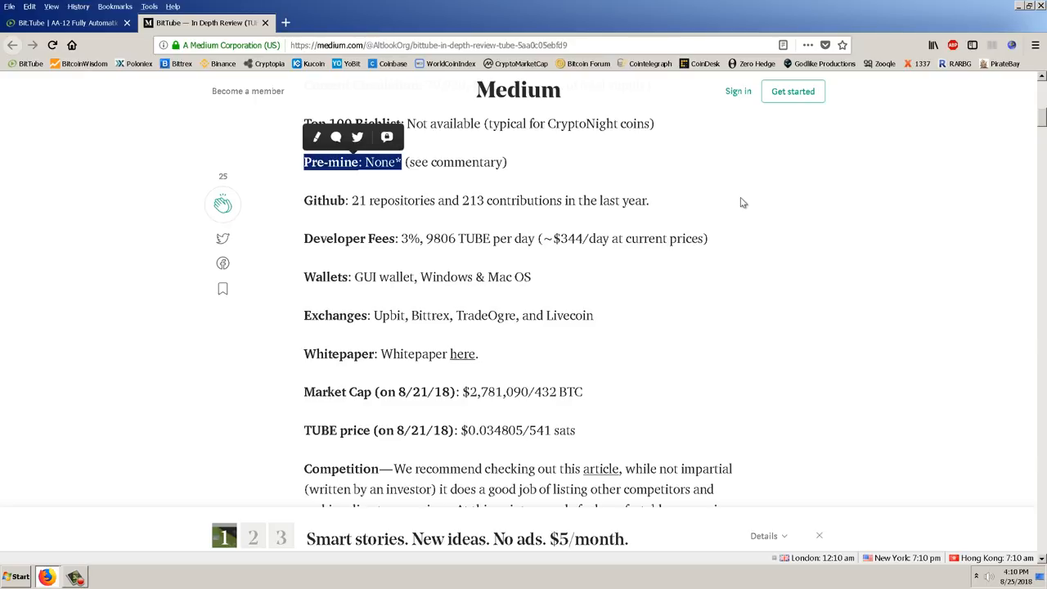
mouse_move(706, 167)
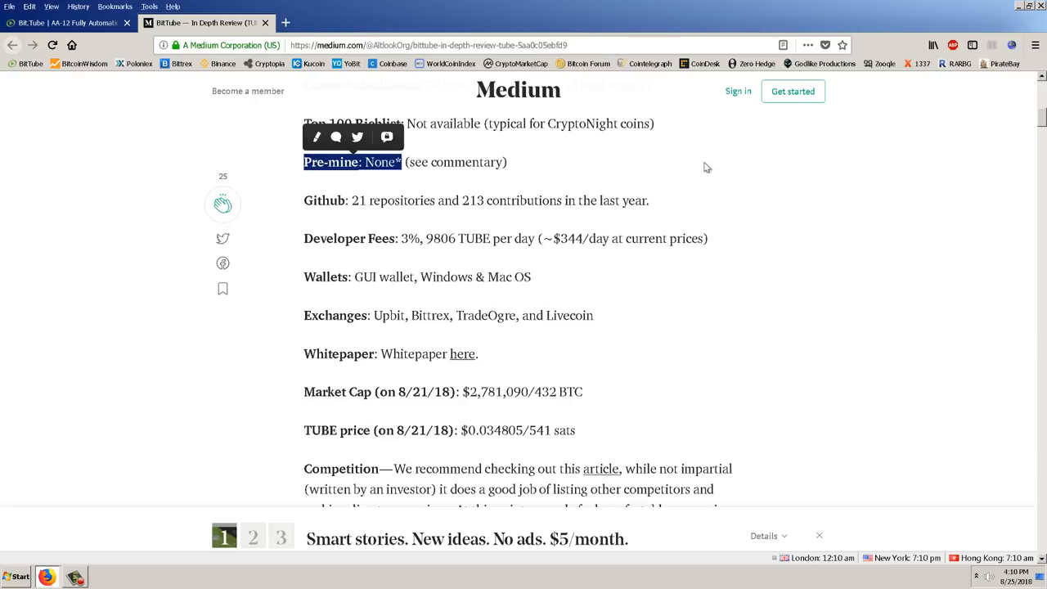
left_click(548, 187)
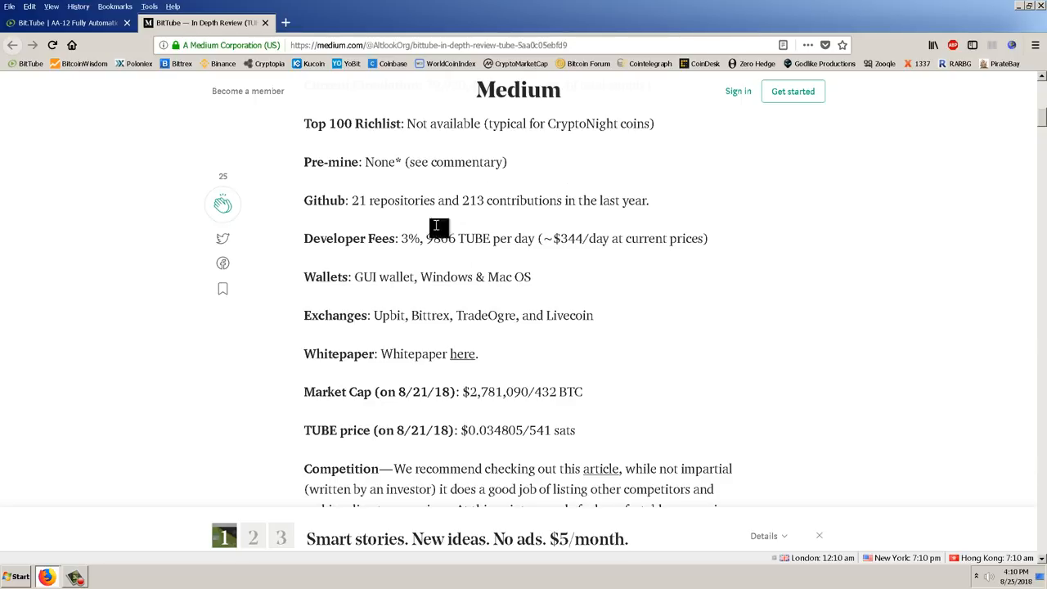
mouse_move(432, 262)
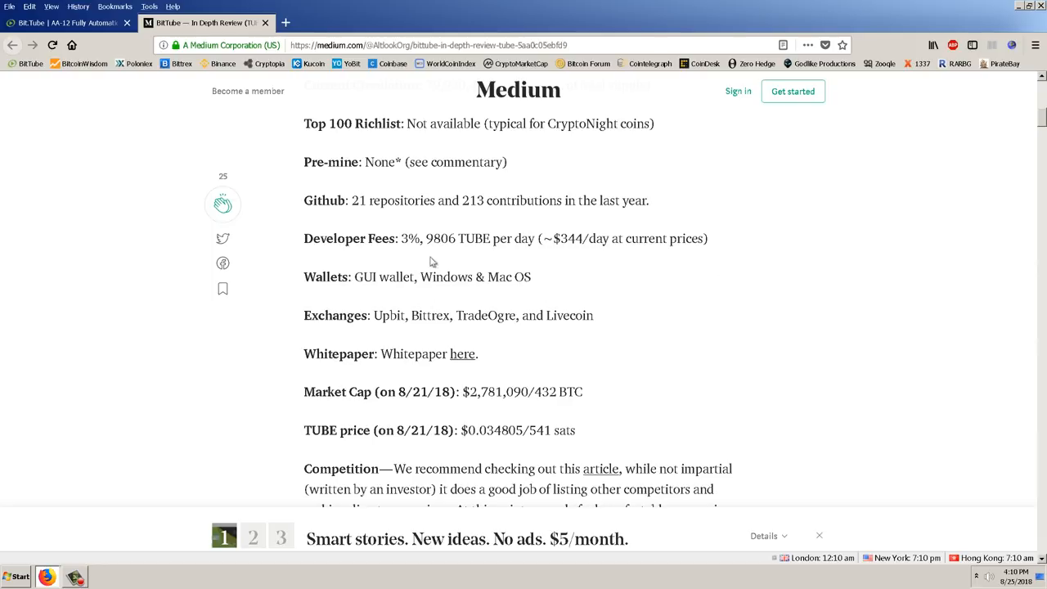
mouse_move(457, 249)
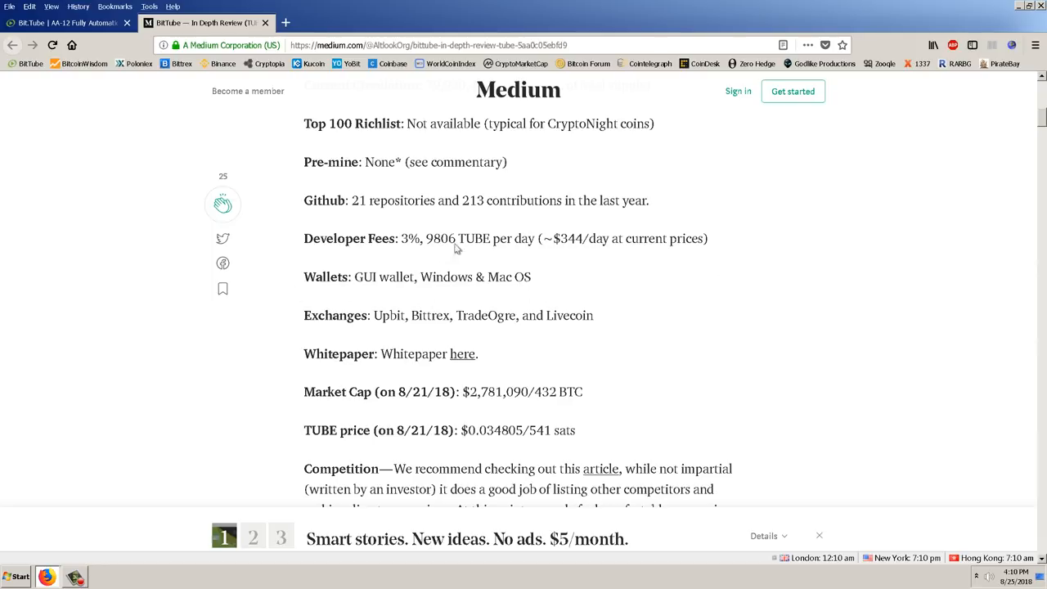
mouse_move(540, 275)
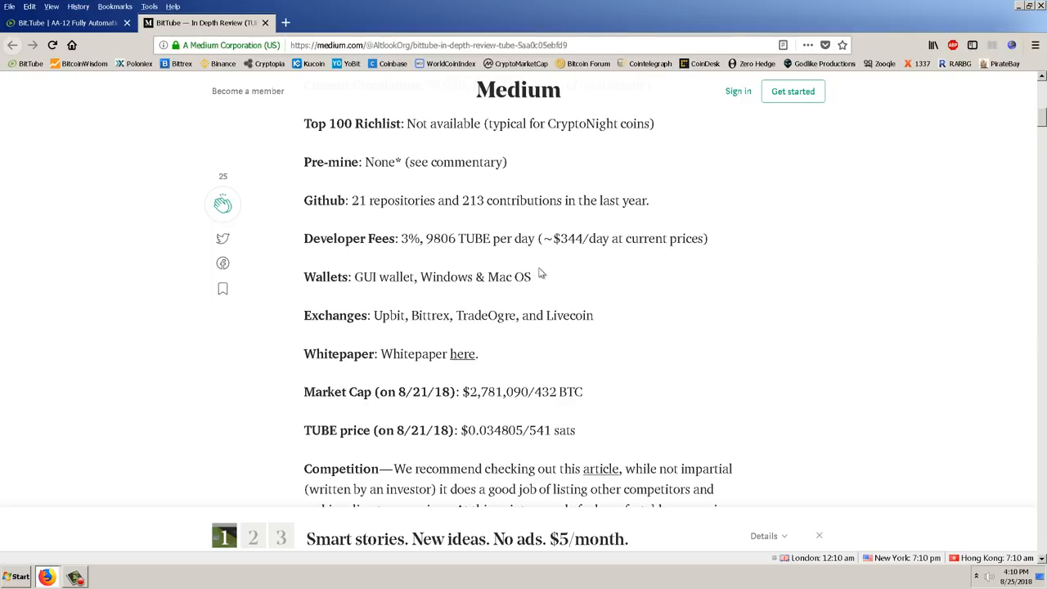
mouse_move(645, 288)
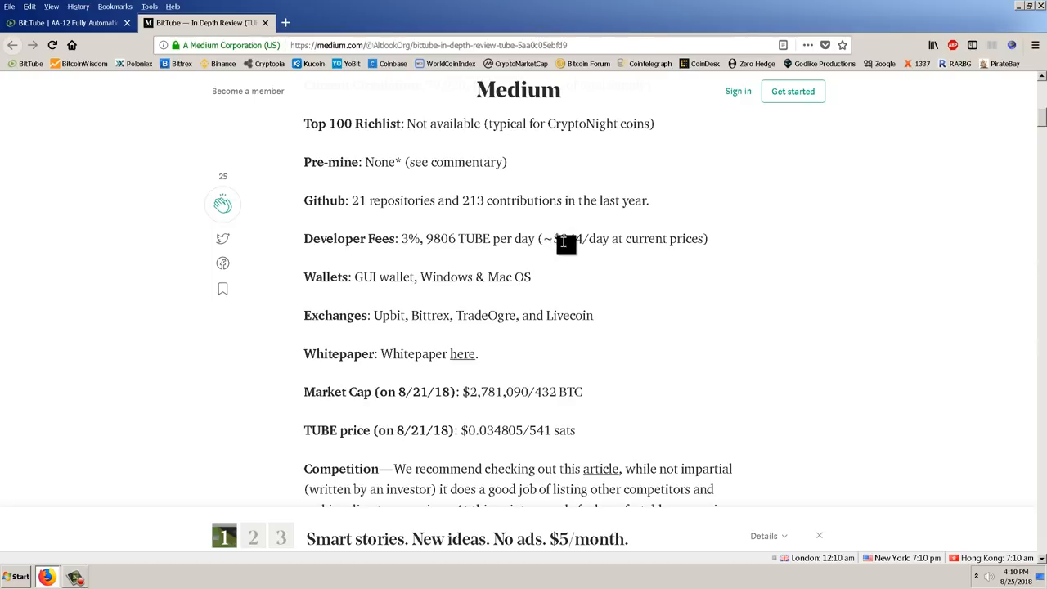
left_click_drag(563, 239, 703, 239)
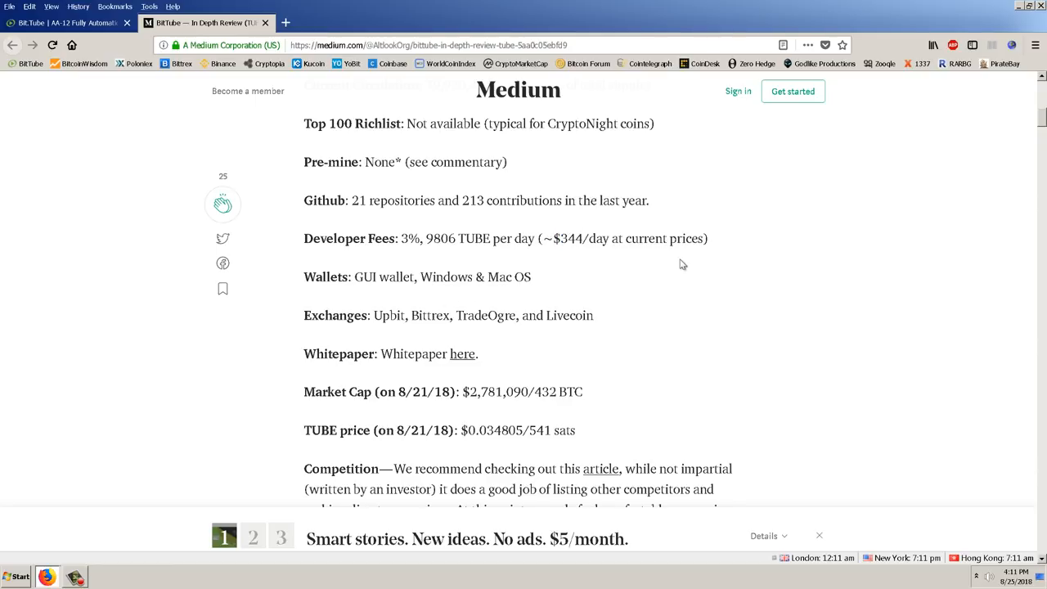
Scroll down, selecting 'Bittrex' among the exchanges in passing, until Other Specifications with Block Reward and Block Time appears
scroll("down", 3)
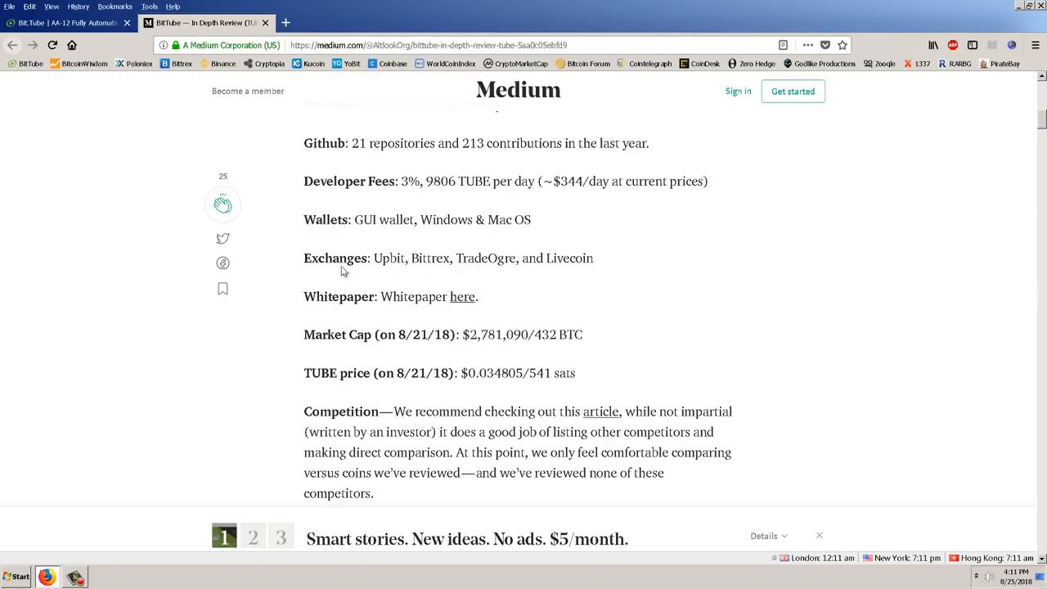
mouse_move(730, 236)
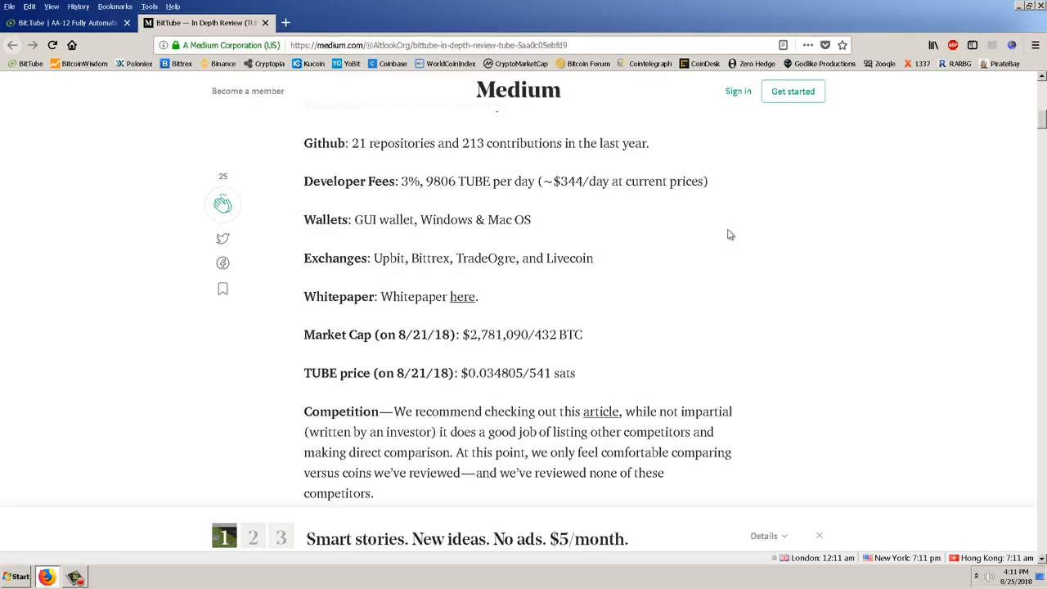
scroll("down", 3)
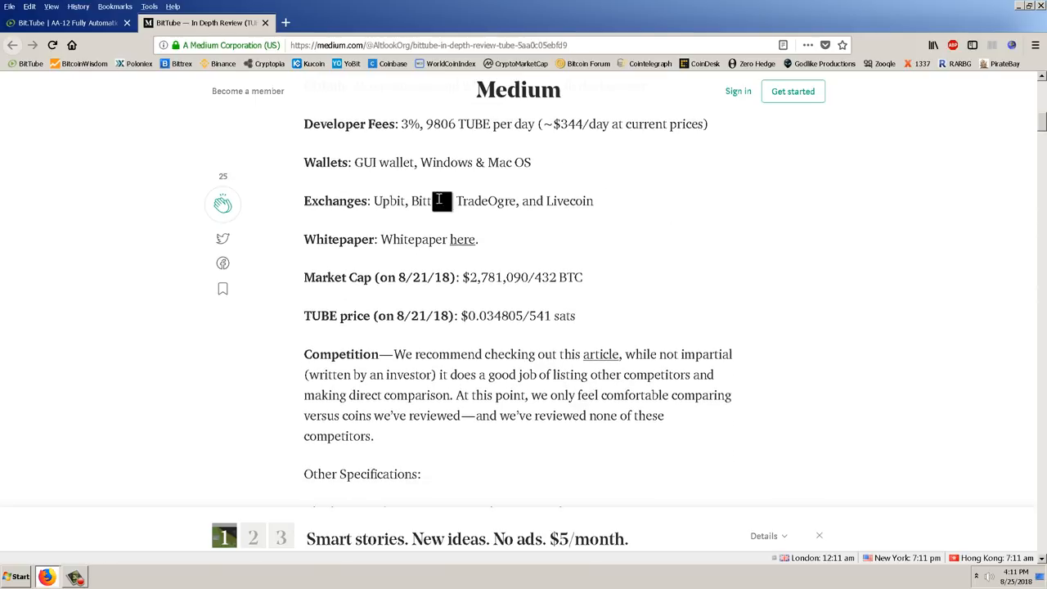
mouse_move(873, 169)
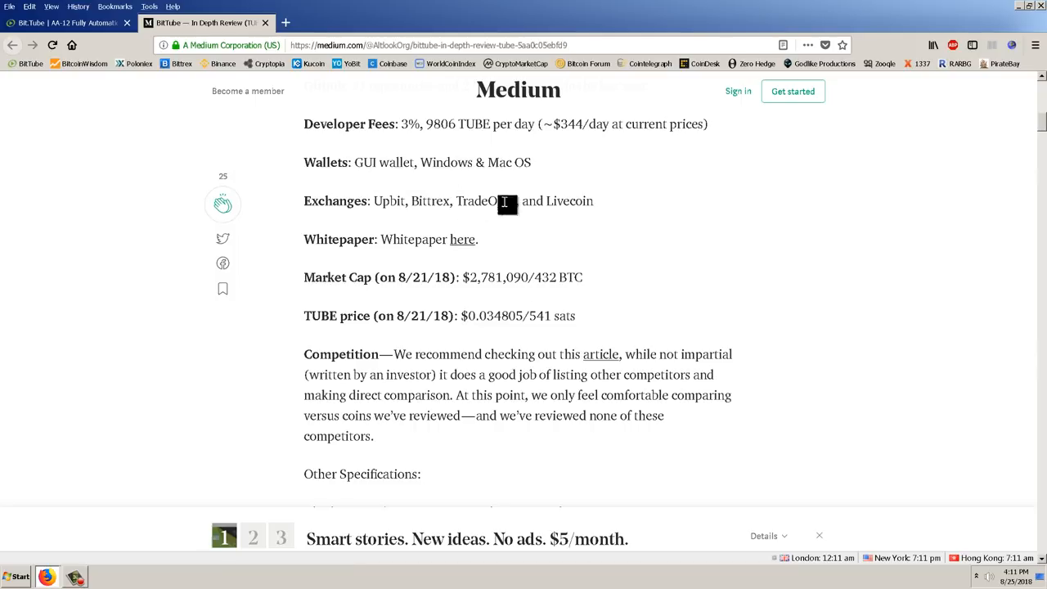
double_click(428, 199)
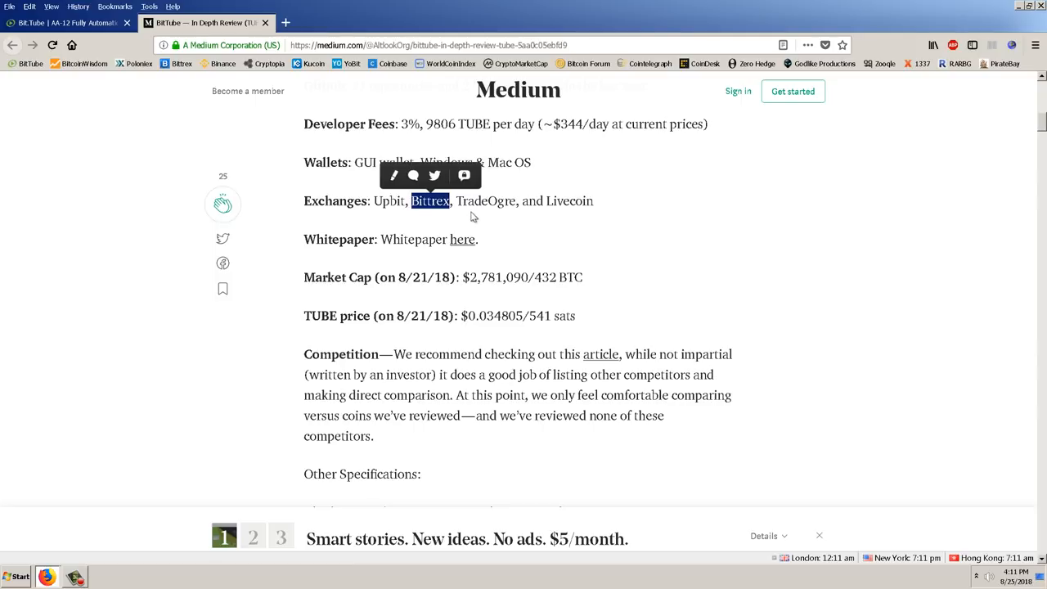
scroll("down", 3)
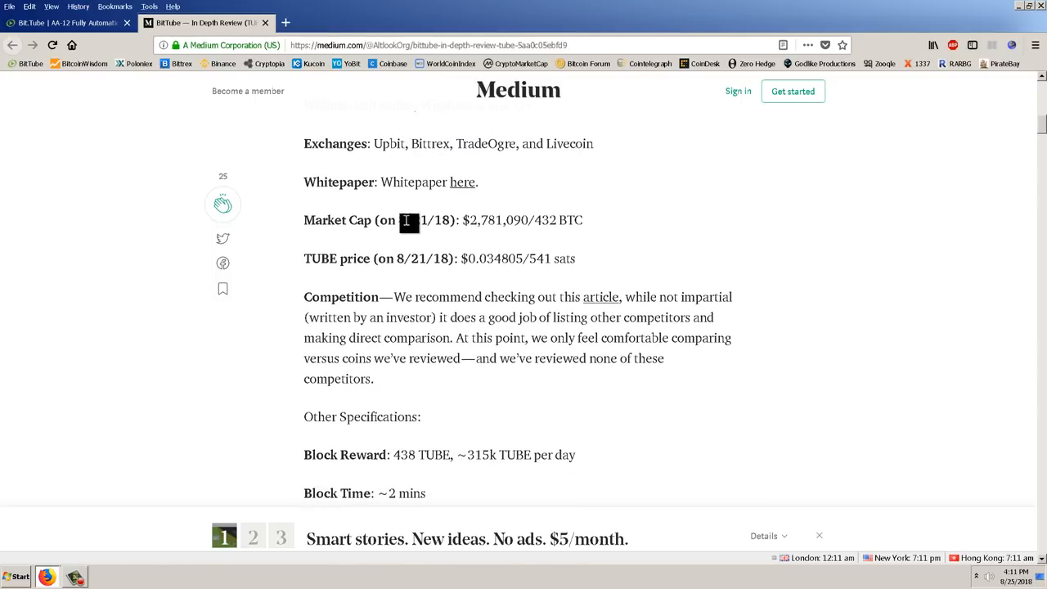
scroll("down", 3)
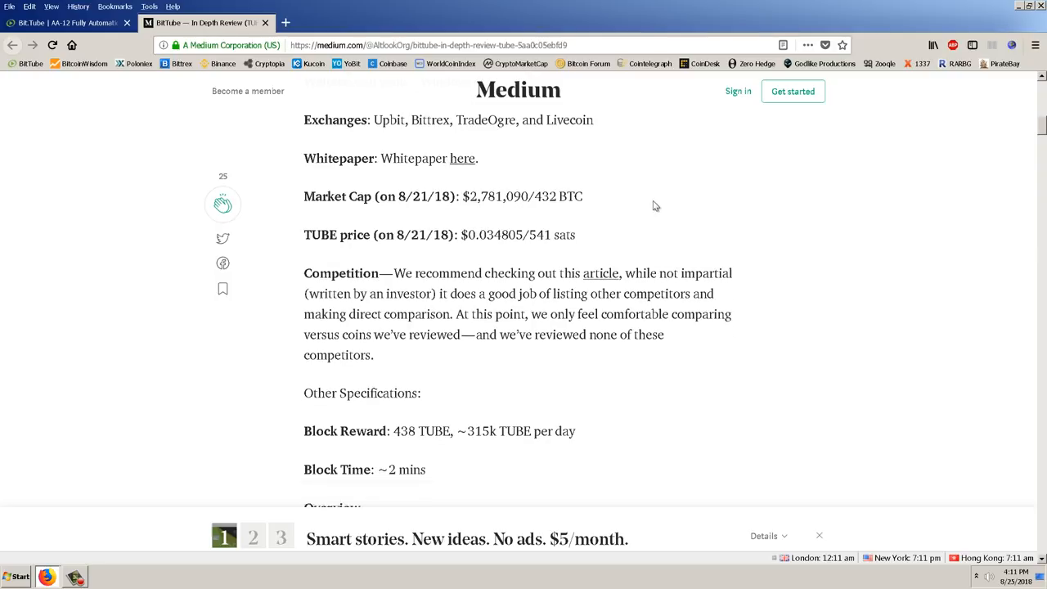
scroll("down", 3)
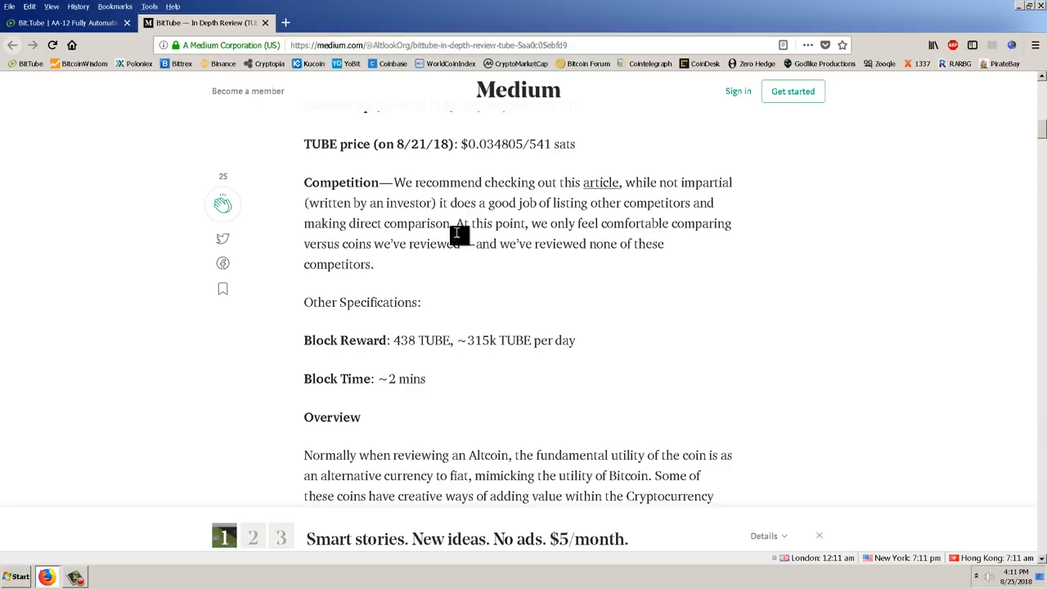
mouse_move(599, 184)
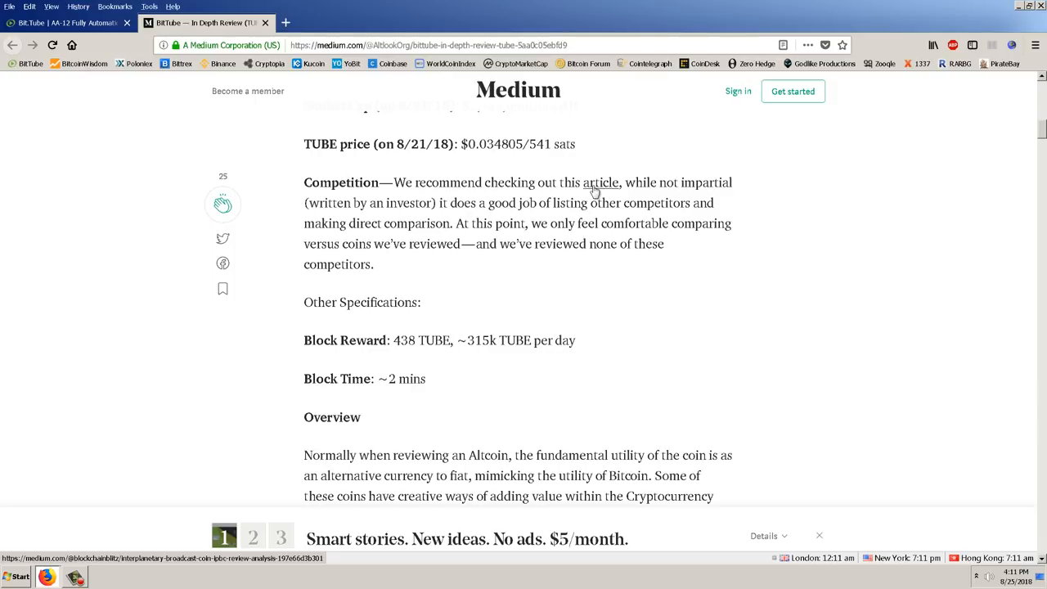
mouse_move(645, 298)
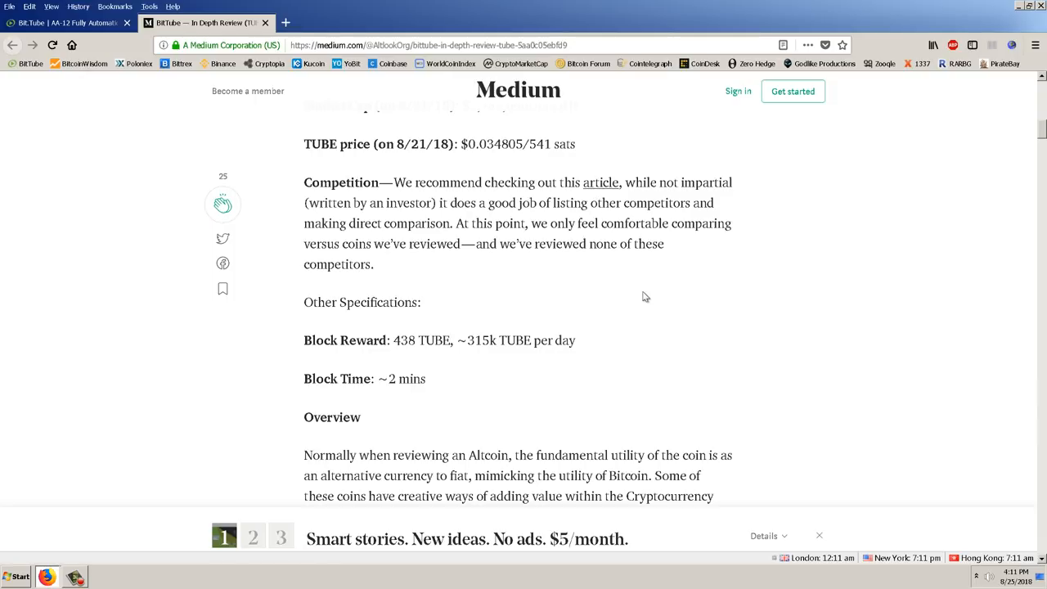